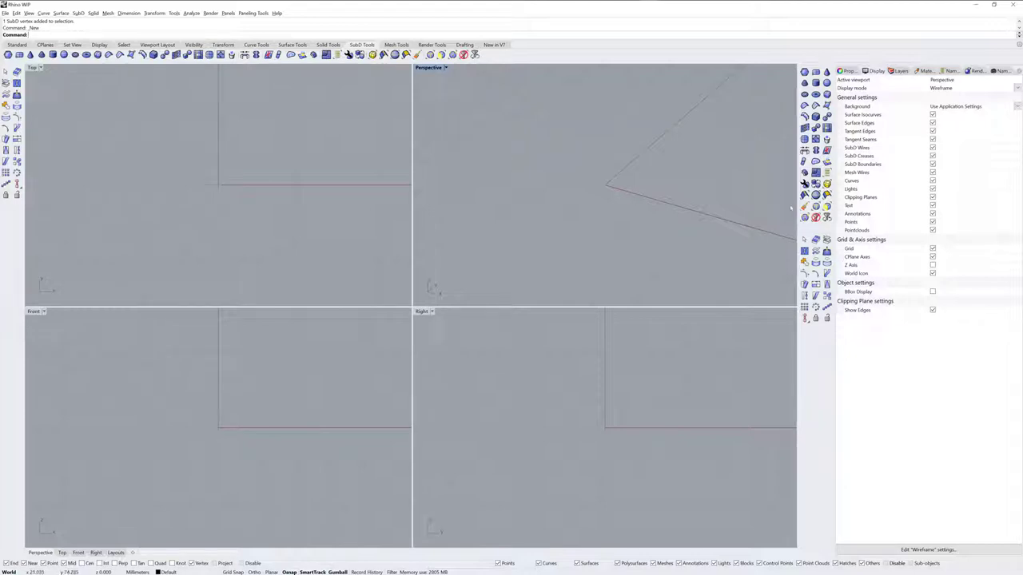
mouse_move(413, 161)
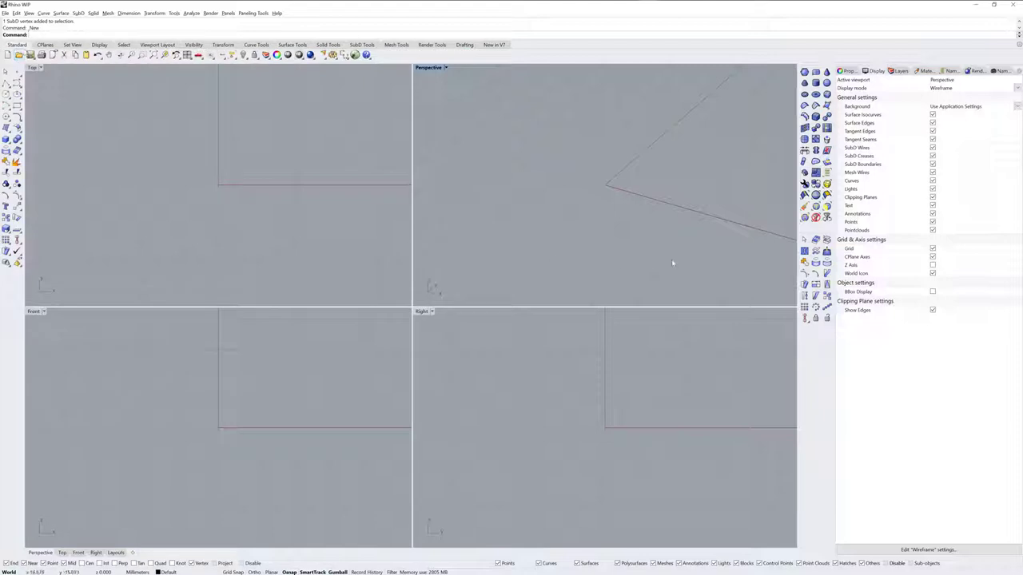
mouse_move(709, 245)
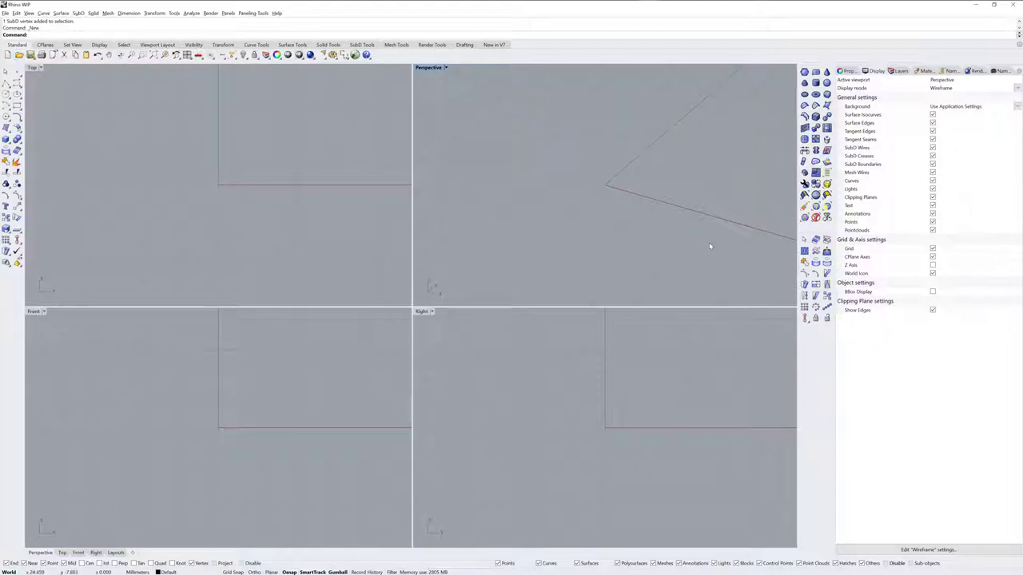
mouse_move(720, 252)
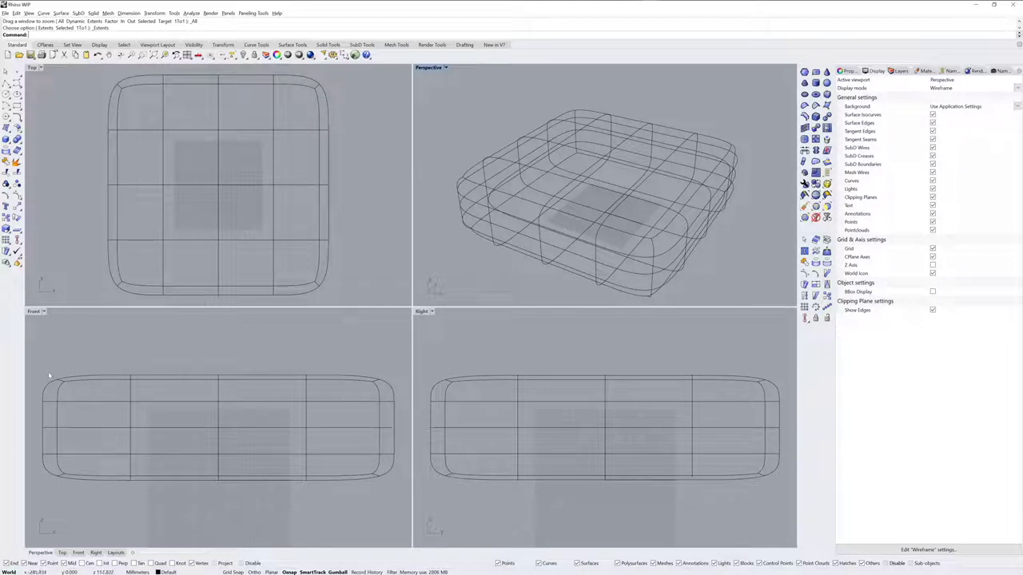
mouse_move(398, 394)
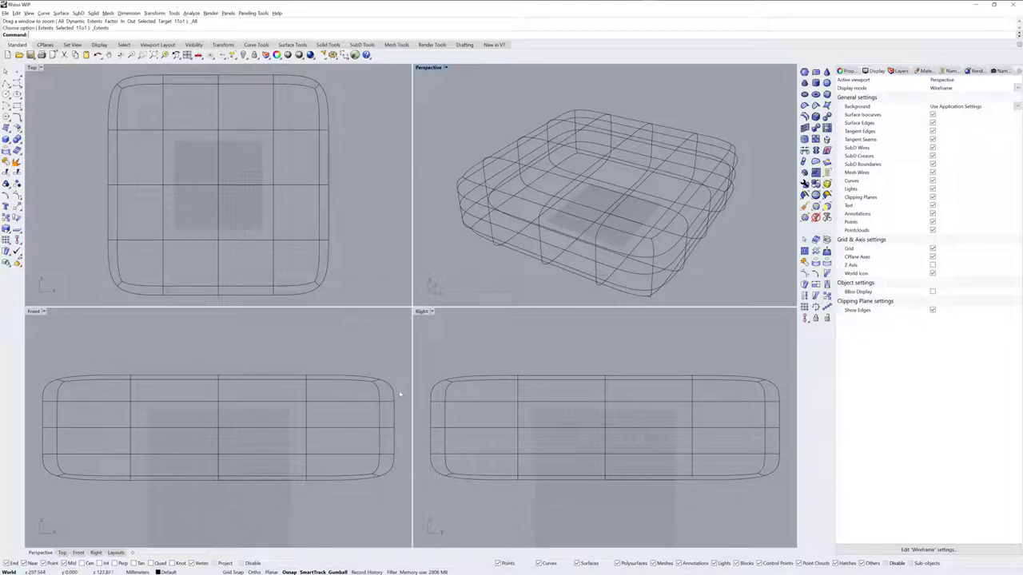
mouse_move(401, 394)
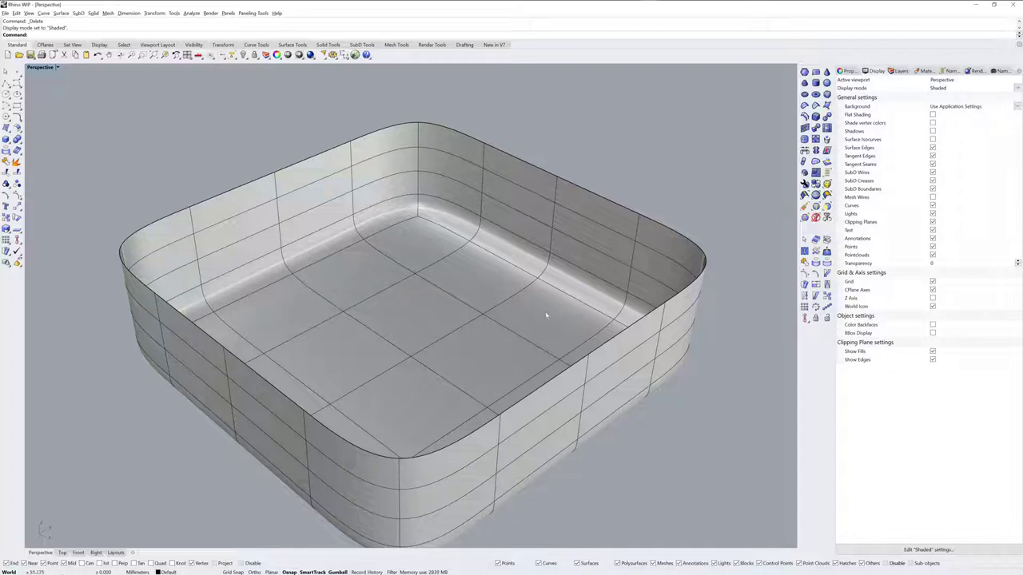
Step: Orbit beneath the tray to bring its bottom edge loop into view
left_click_drag(546, 315, 459, 332)
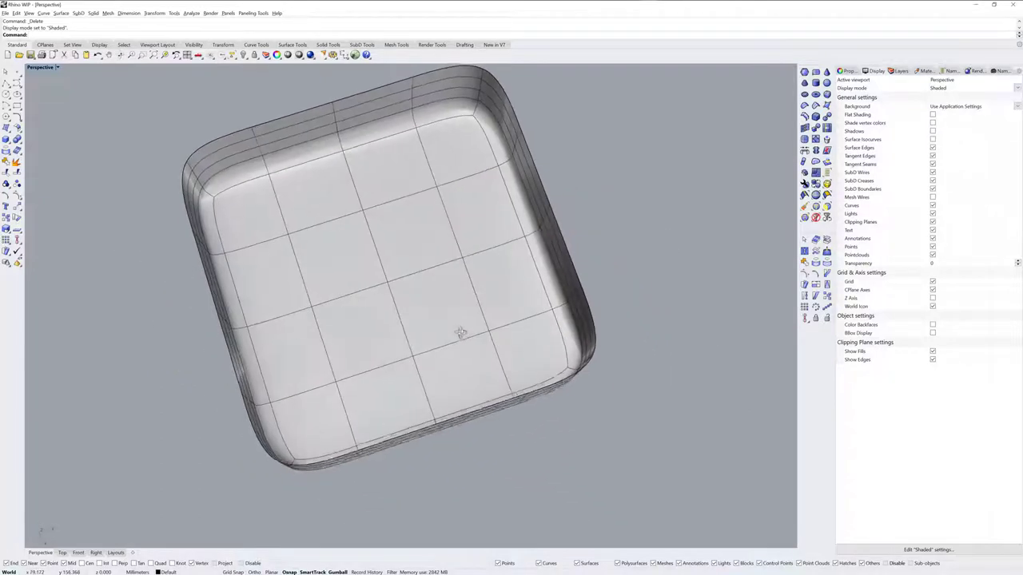
left_click_drag(460, 331, 399, 280)
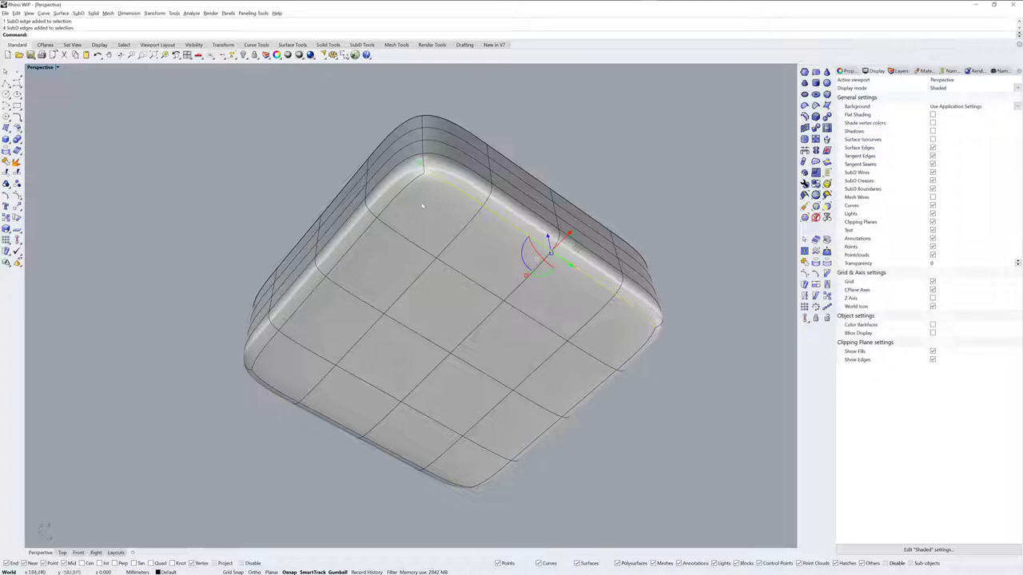
mouse_move(402, 192)
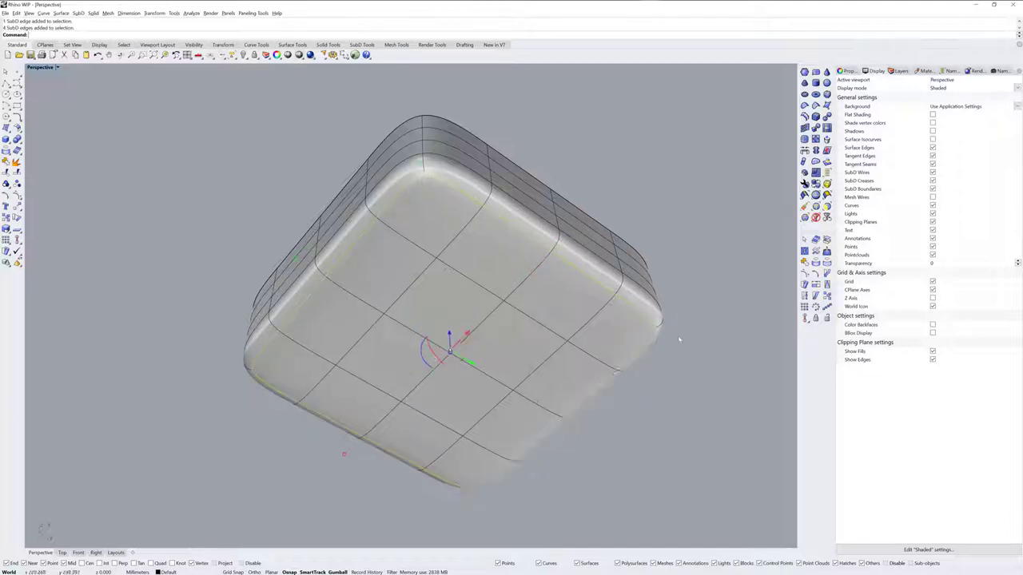
left_click_drag(679, 340, 610, 245)
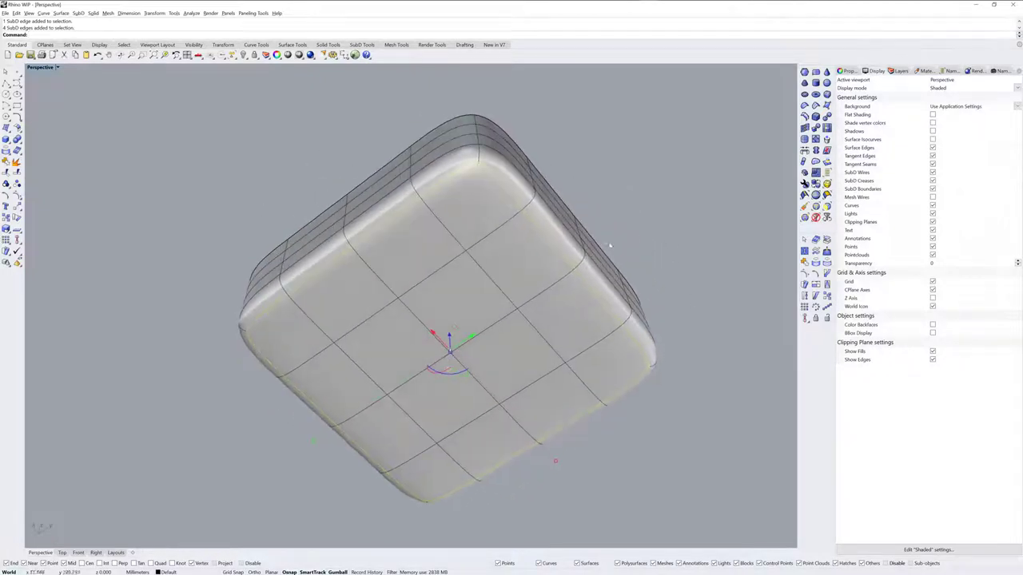
Step: Orbit to inspect the tray's base edge loop from another angle
left_click_drag(607, 245, 719, 323)
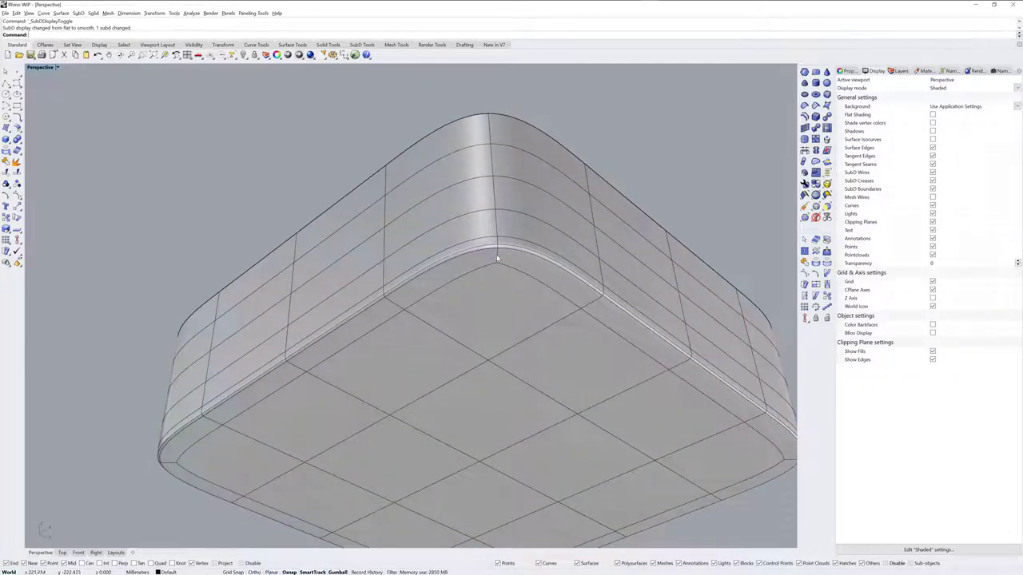
Step: Insert new edge loops along the tray's walls and floor
left_click(494, 255)
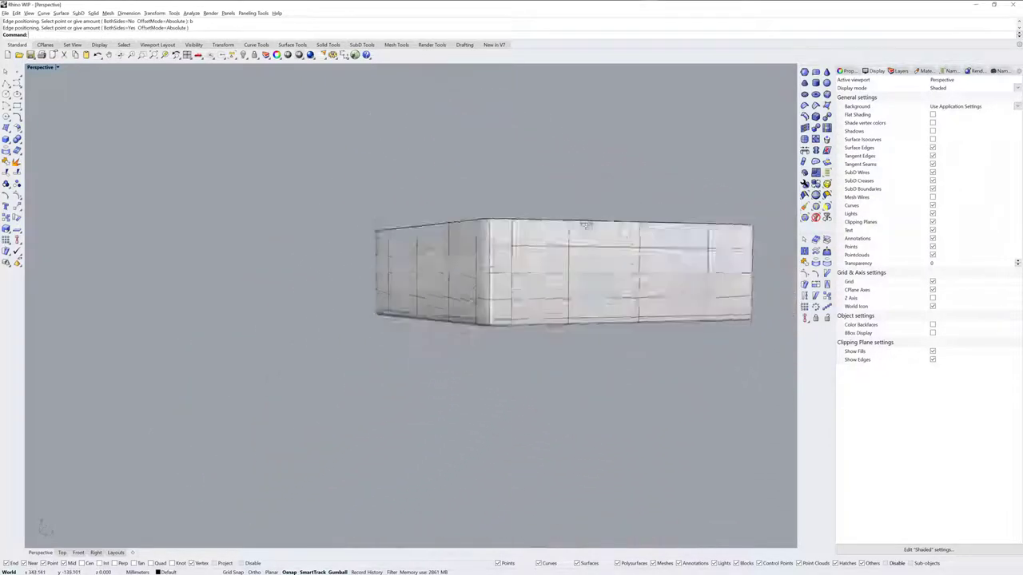
left_click_drag(584, 226, 492, 298)
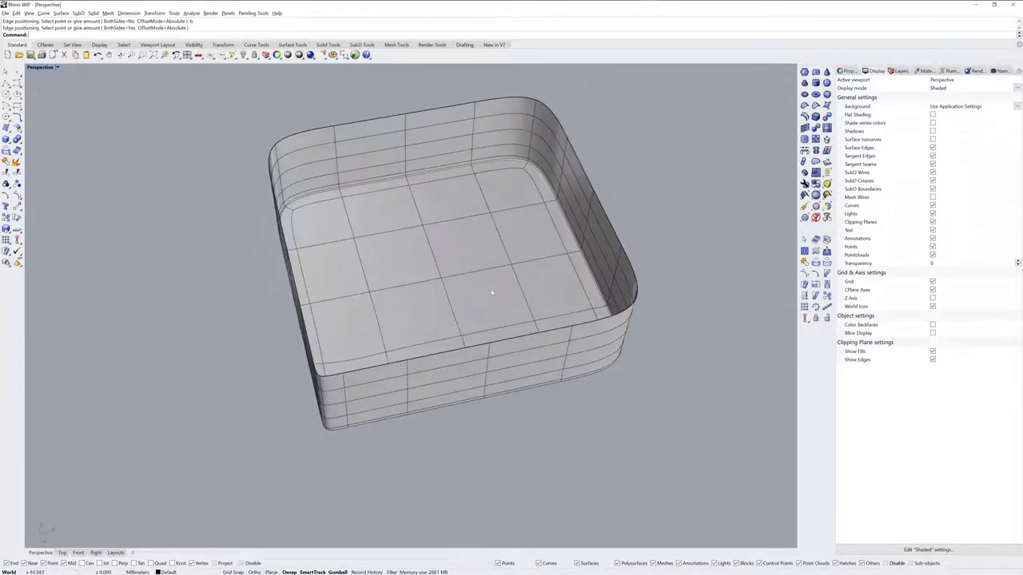
left_click(491, 294)
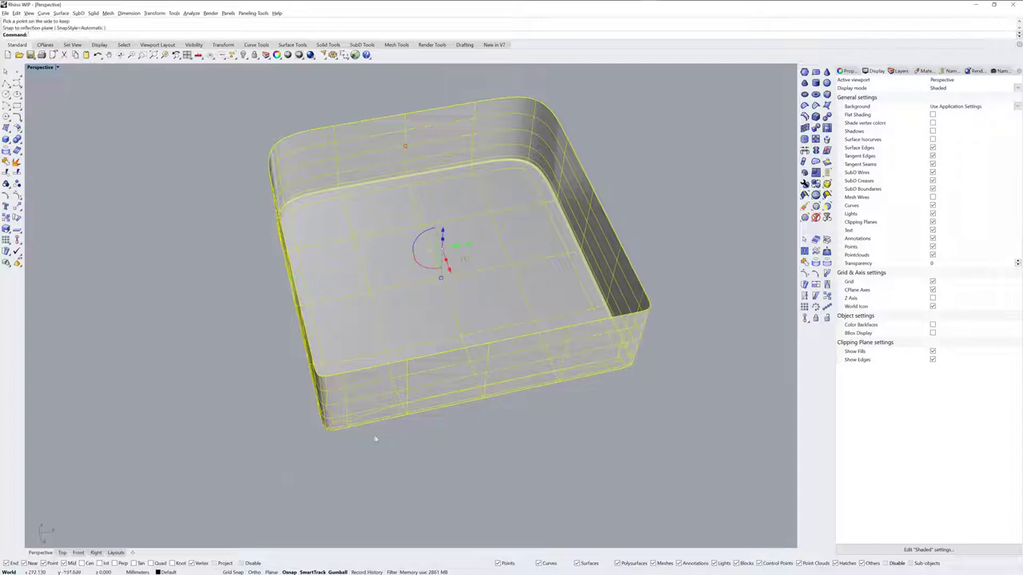
left_click_drag(376, 438, 657, 335)
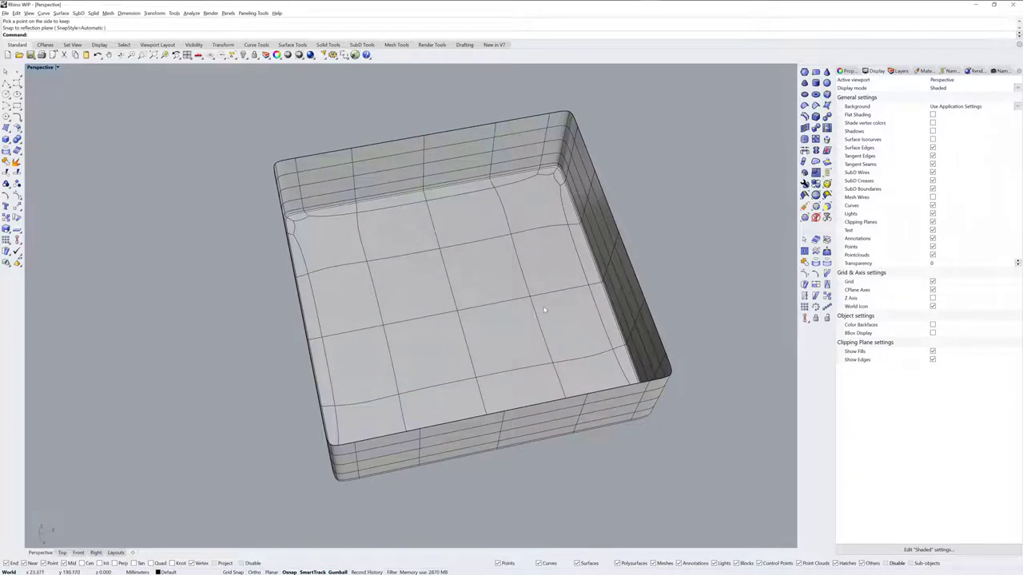
Step: Begin OffsetSubD on the tray for 20 mm solid walls
left_click(548, 311)
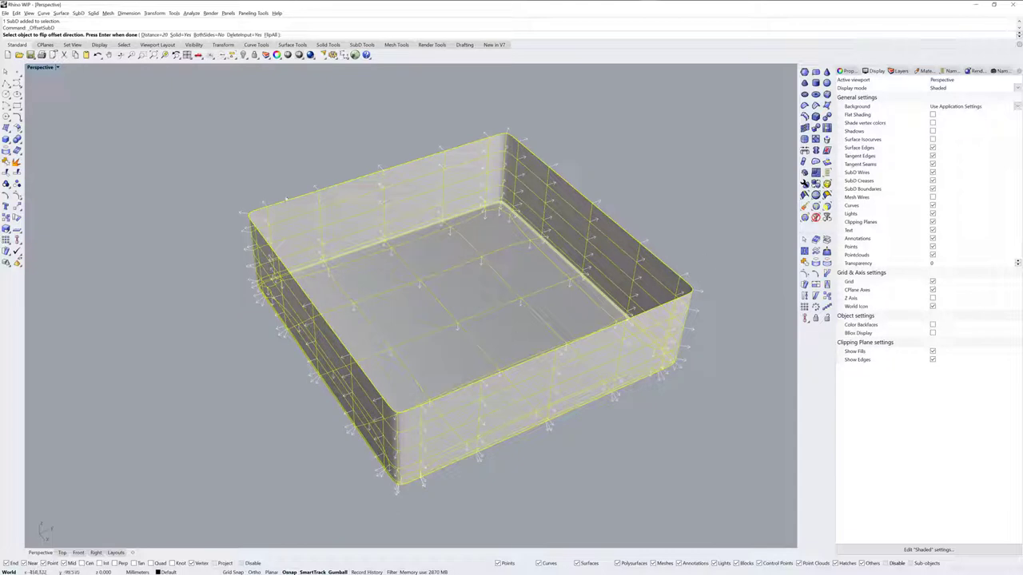
mouse_move(264, 295)
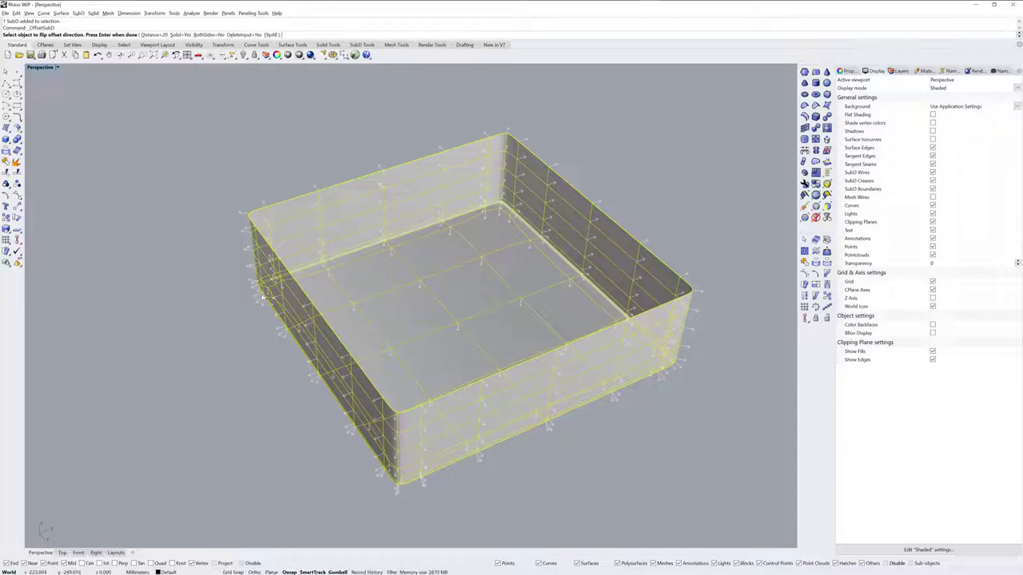
mouse_move(183, 230)
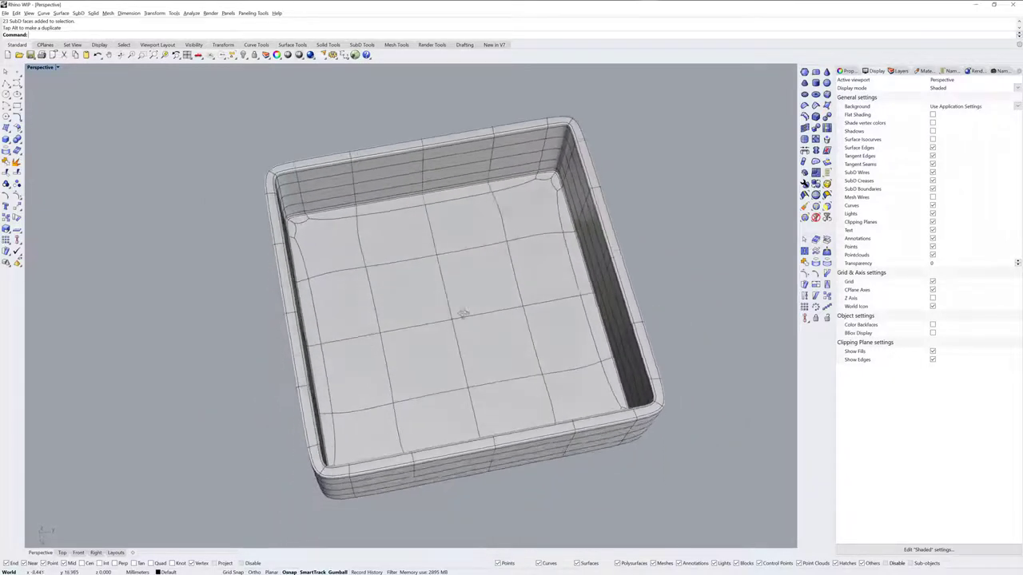
Step: Orbit to the thickened tray's underside and select its bottom faces
left_click_drag(463, 319, 467, 279)
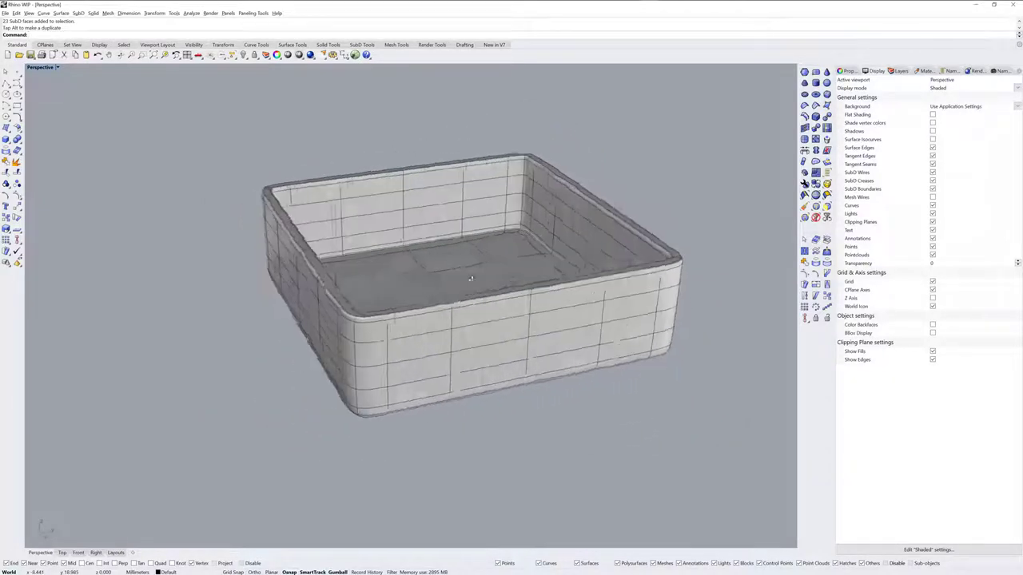
left_click_drag(471, 278, 311, 360)
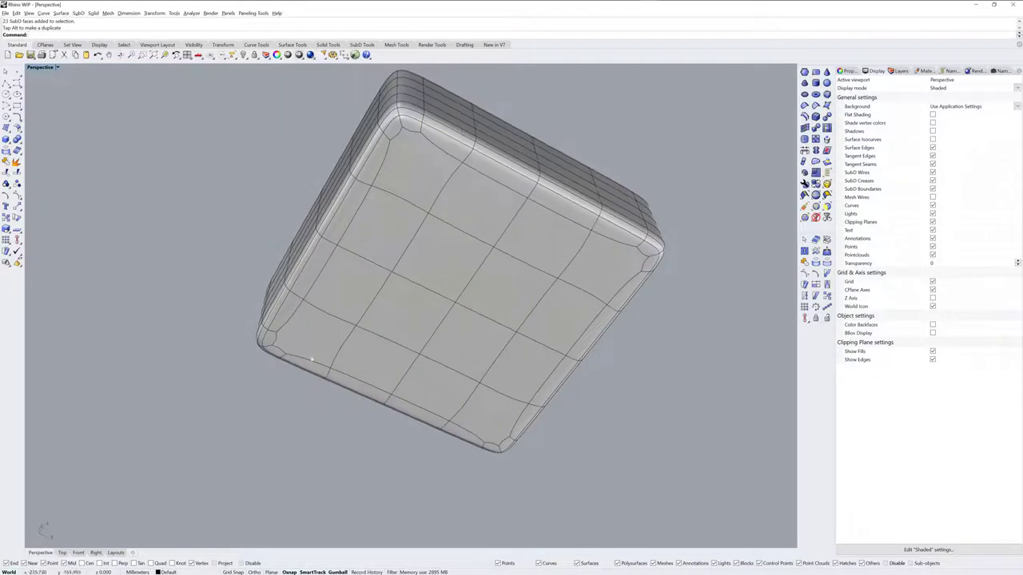
left_click(416, 172)
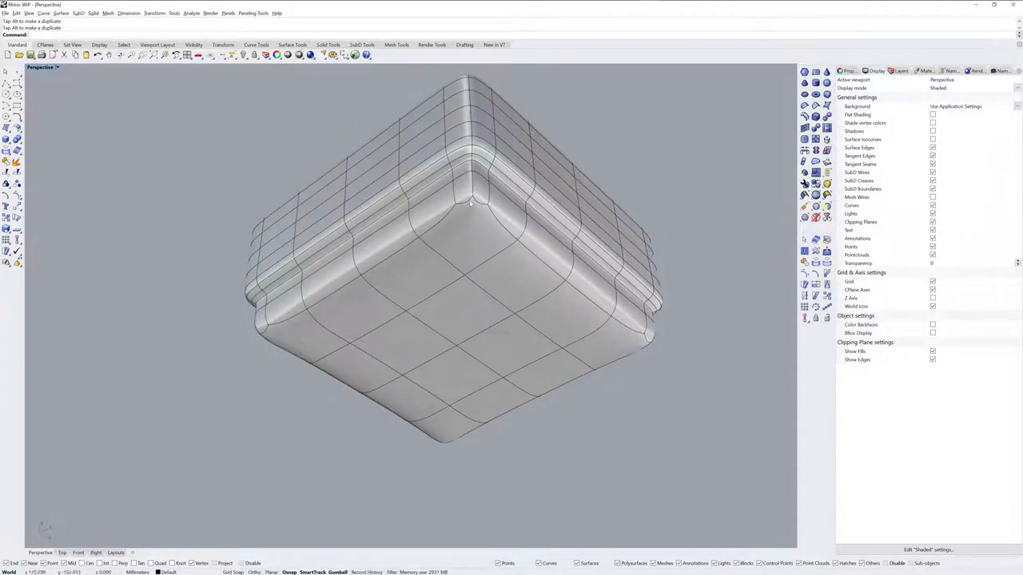
mouse_move(455, 240)
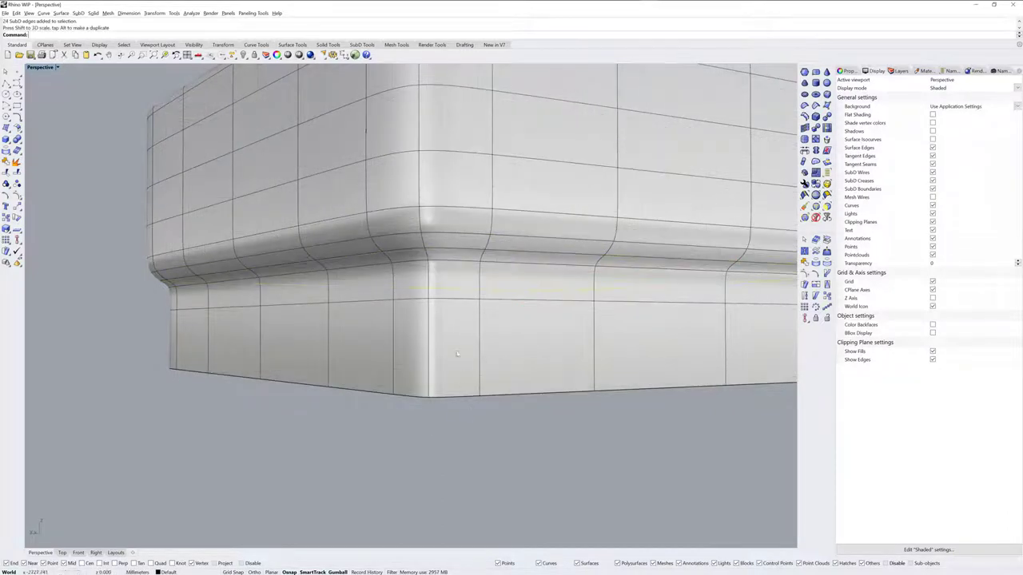
Step: Bevel the 24 base-step edges with one segment
left_click(465, 278)
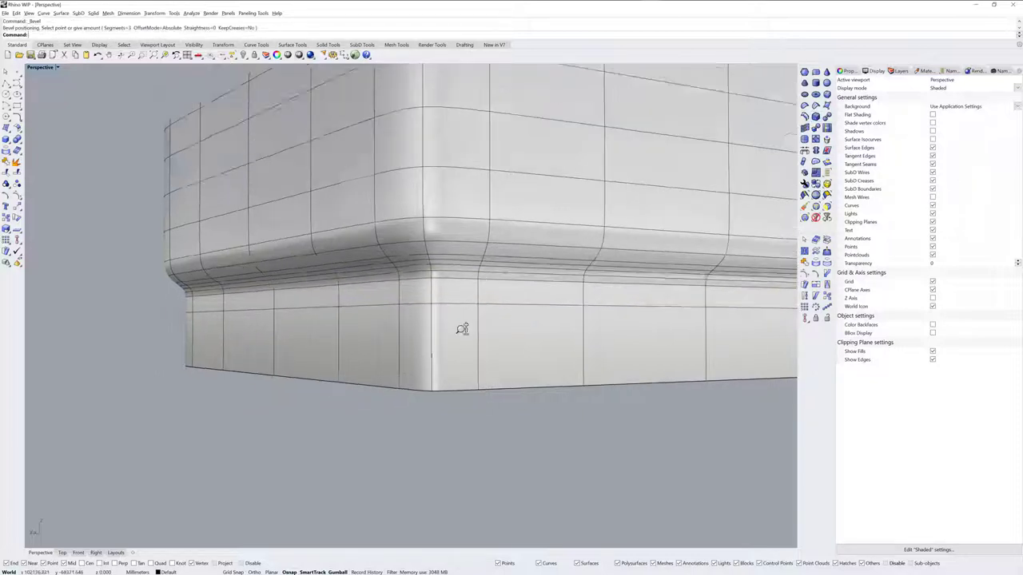
scroll("down", 3)
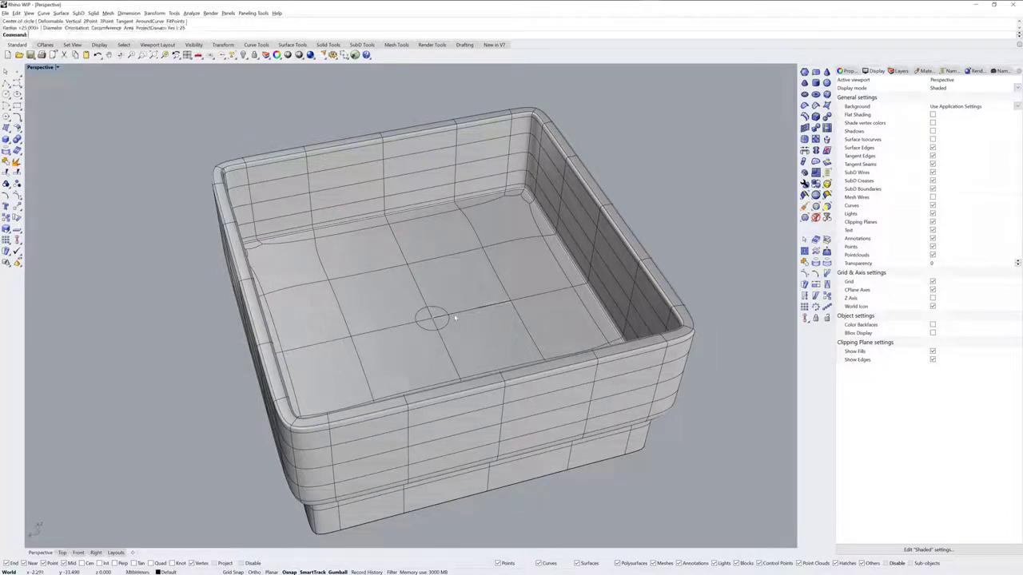
Step: Size the small drain circle at the sink floor's centre
left_click_drag(456, 319, 445, 315)
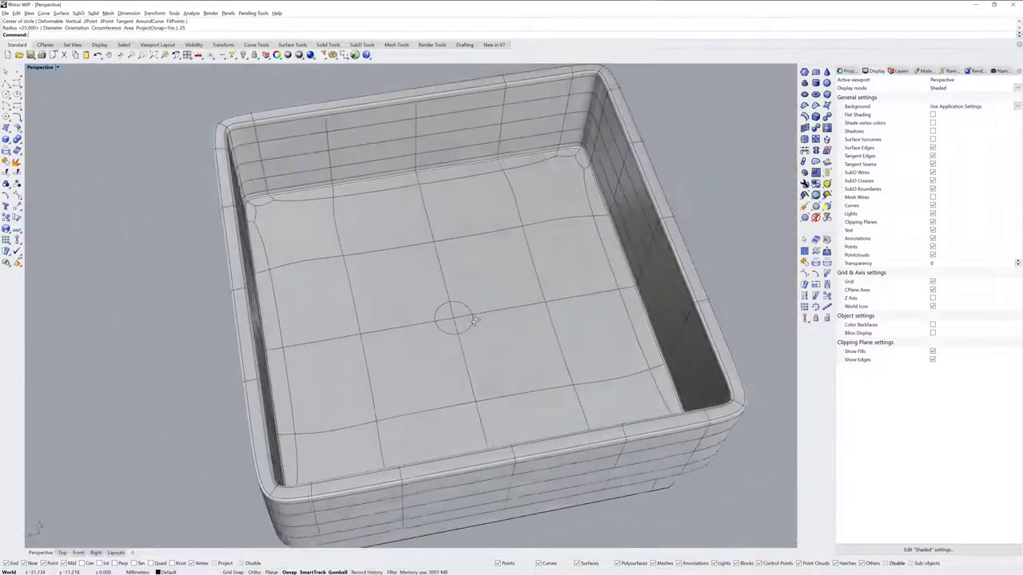
scroll("up", 3)
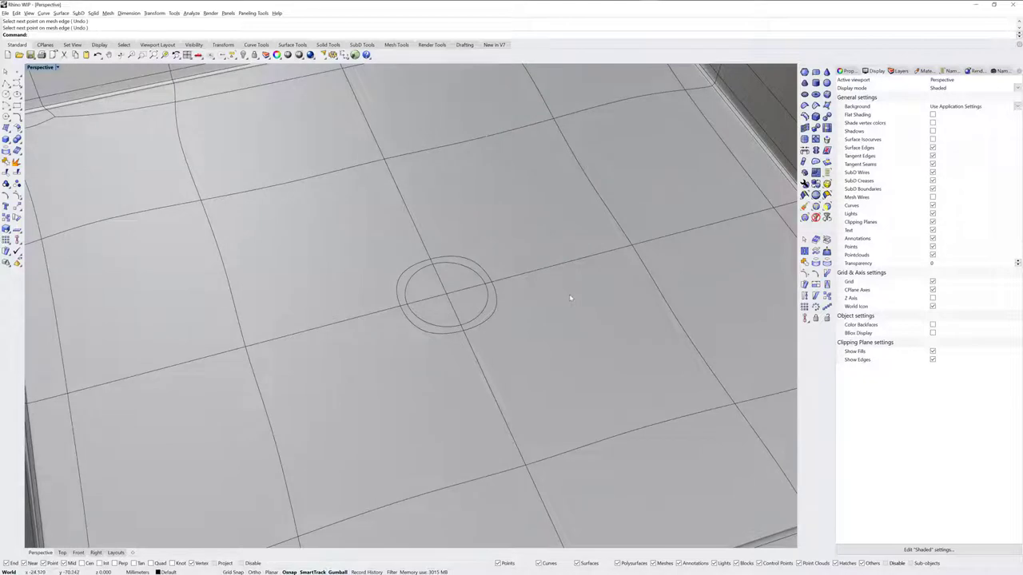
mouse_move(404, 274)
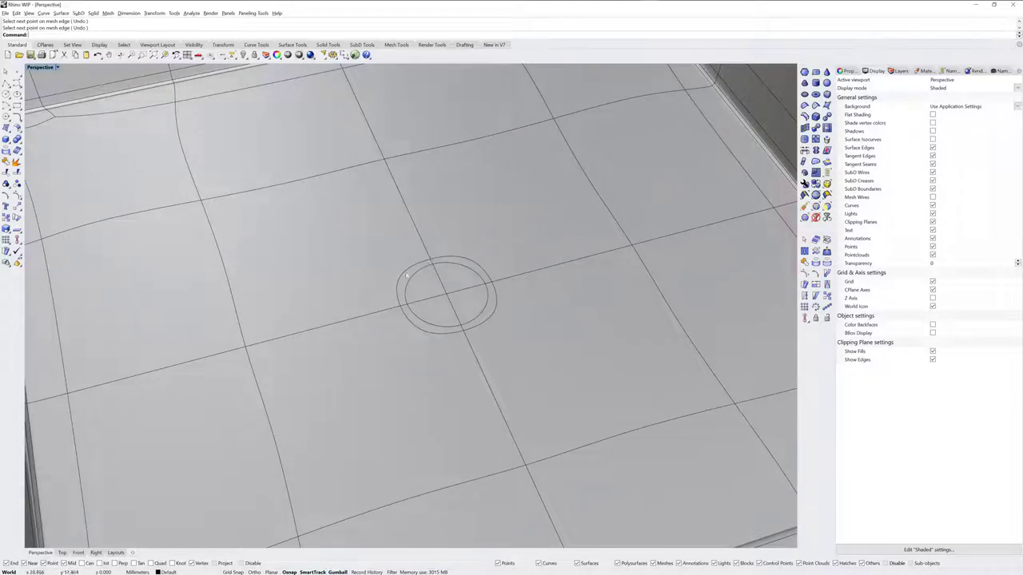
Step: Select the floor faces inside the drain outline and delete them
left_click(443, 299)
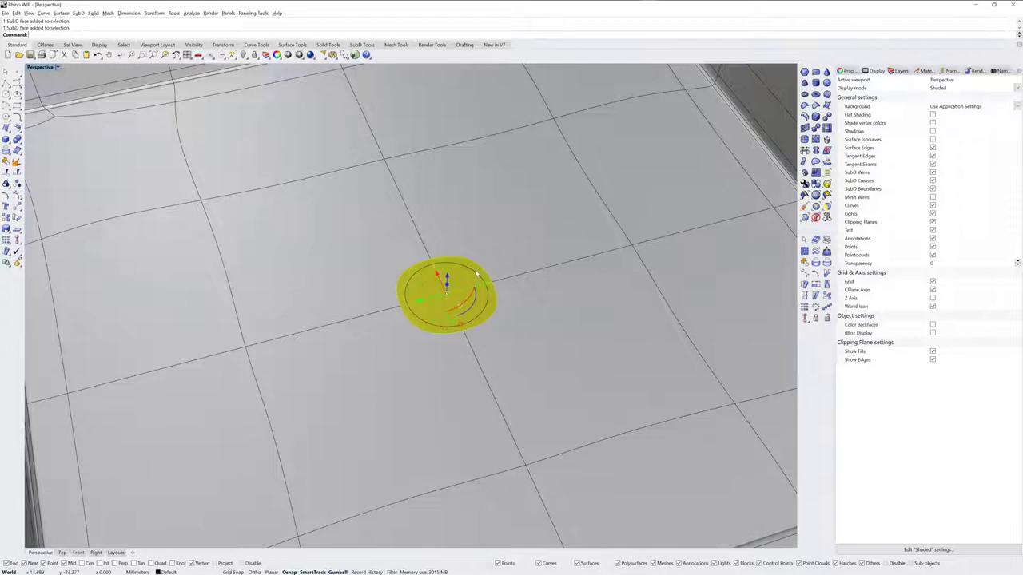
mouse_move(638, 262)
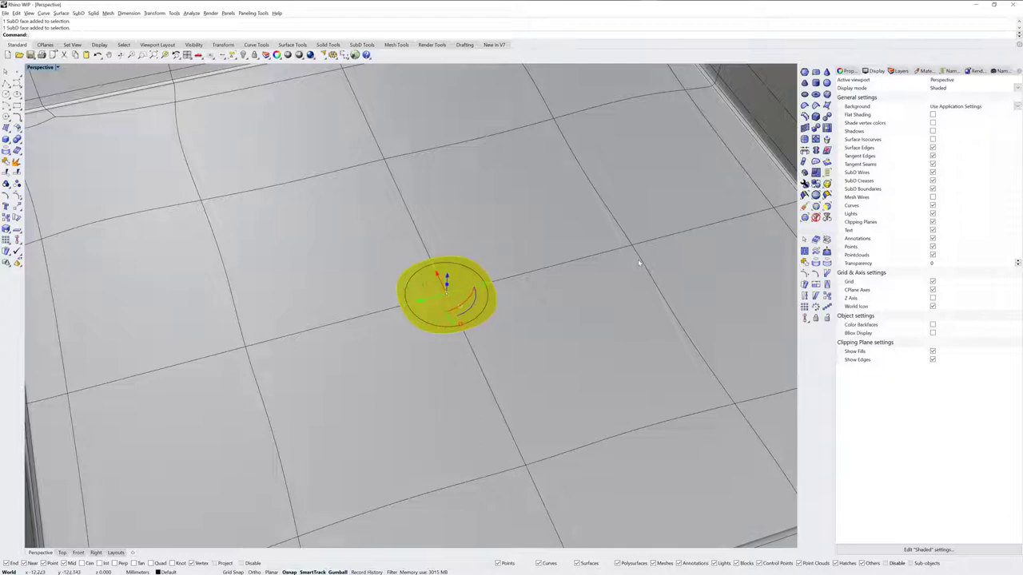
key("Delete")
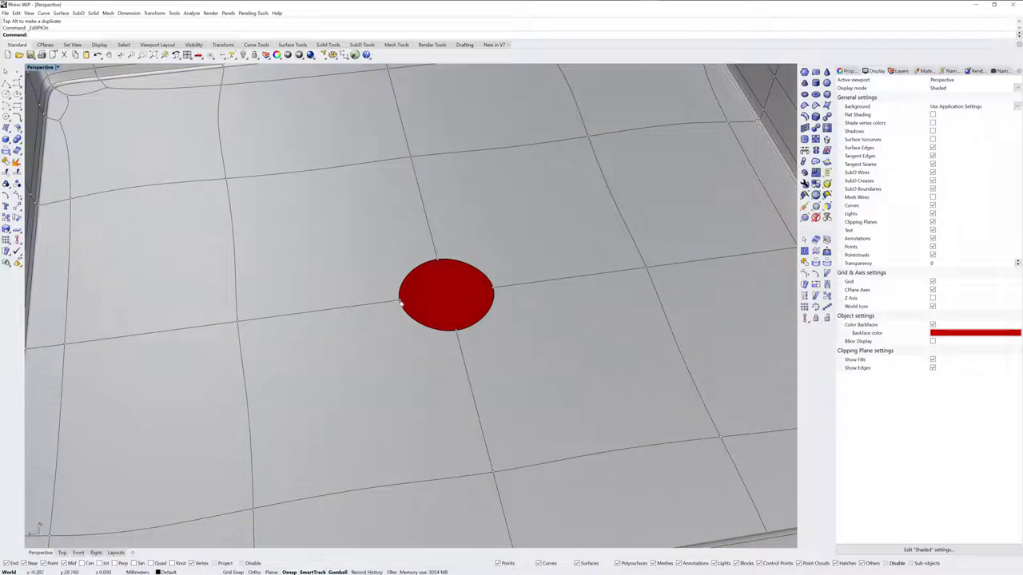
mouse_move(429, 313)
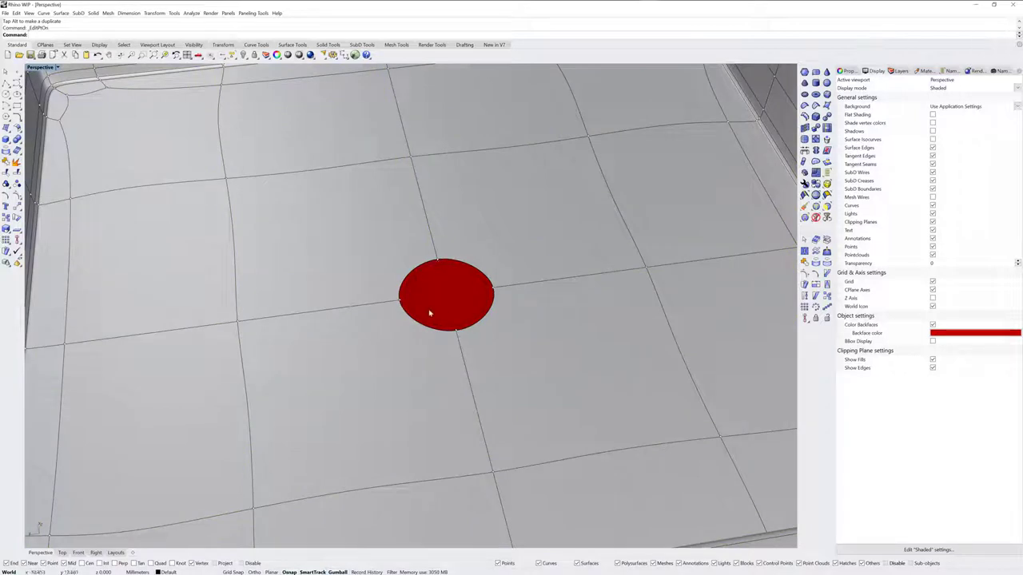
mouse_move(463, 342)
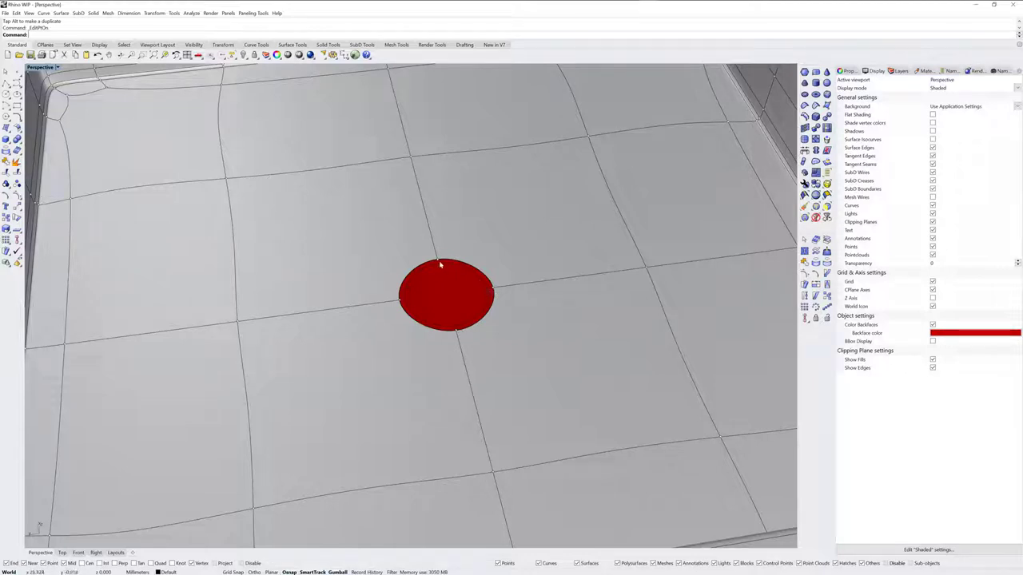
mouse_move(497, 284)
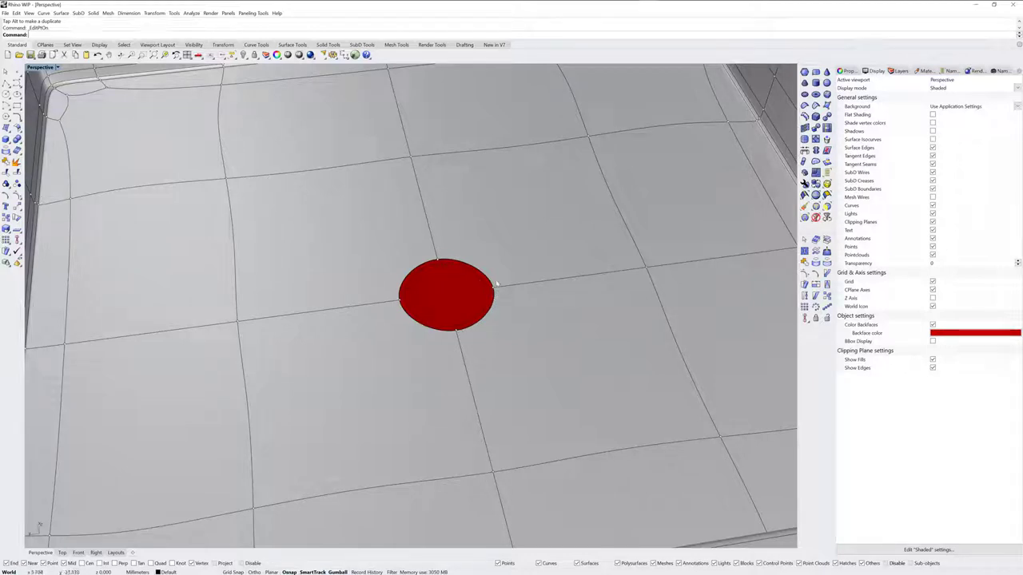
Step: Insert extra vertices partway along the drain hole's rim edges
left_click_drag(496, 284, 488, 309)
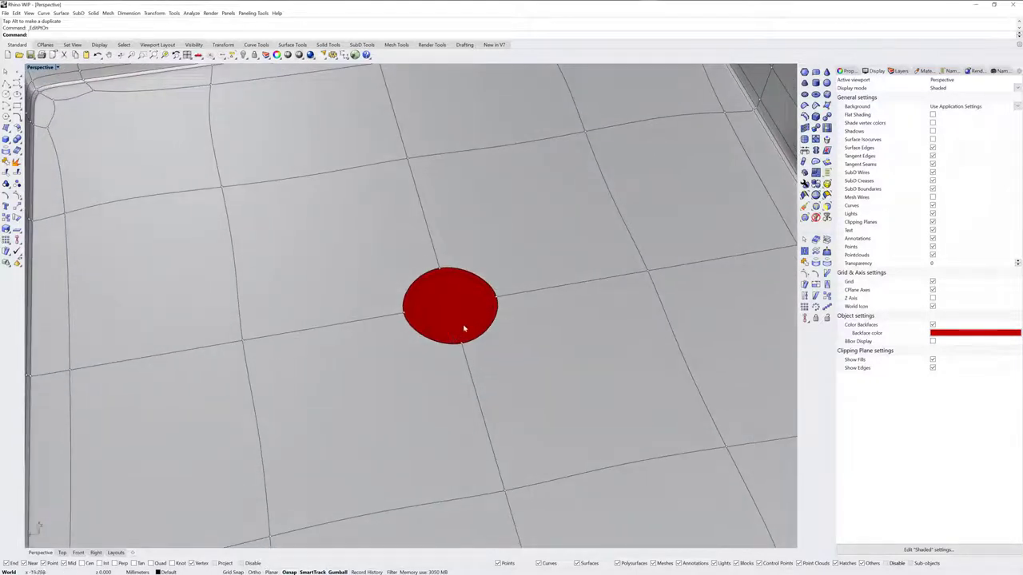
mouse_move(466, 281)
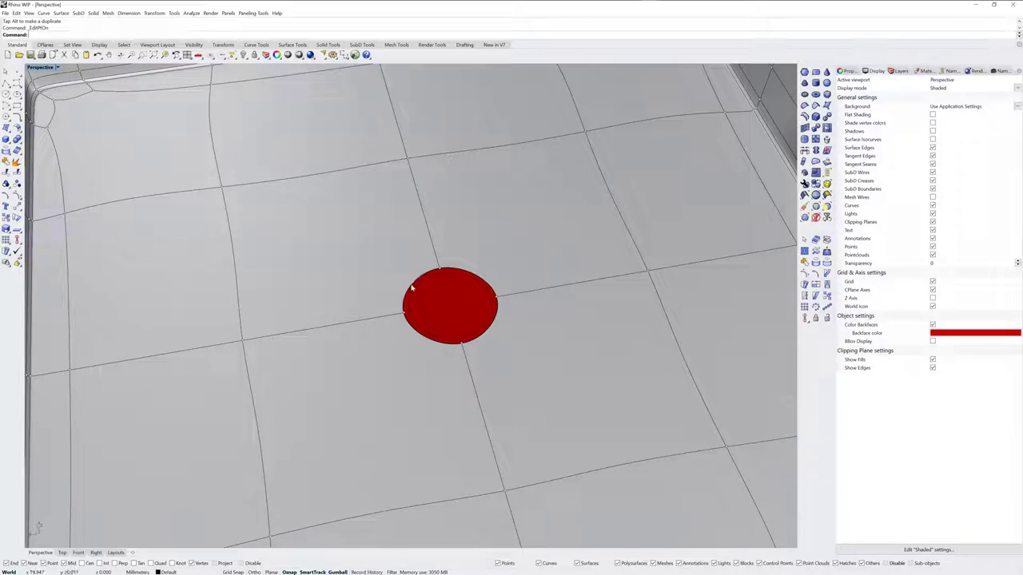
mouse_move(429, 345)
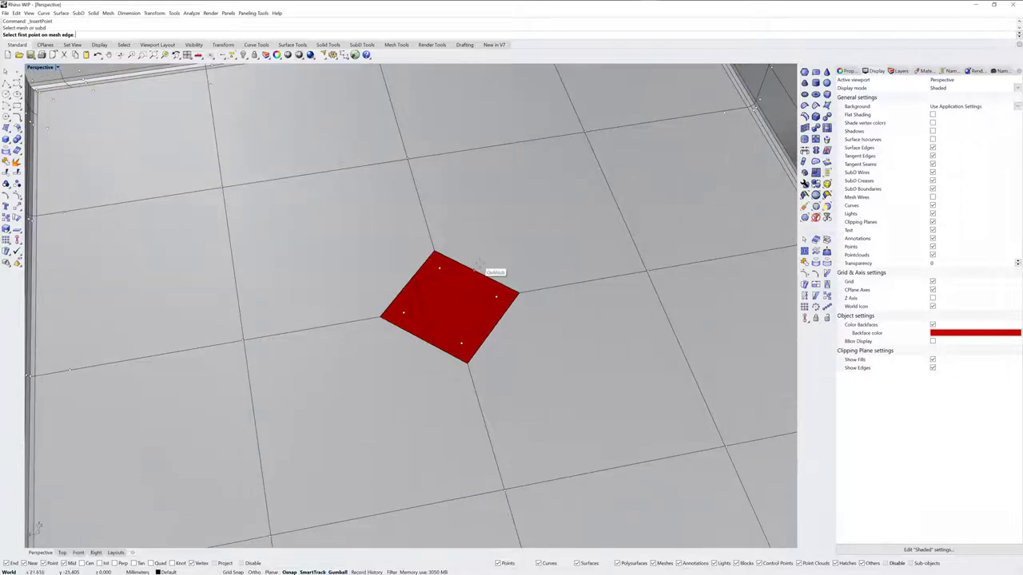
left_click(476, 272)
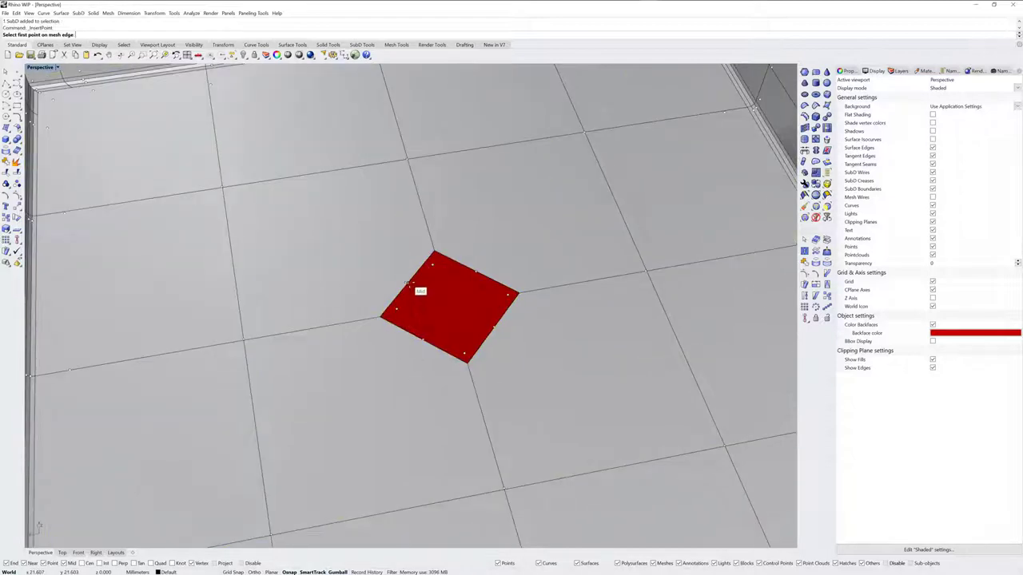
left_click(410, 289)
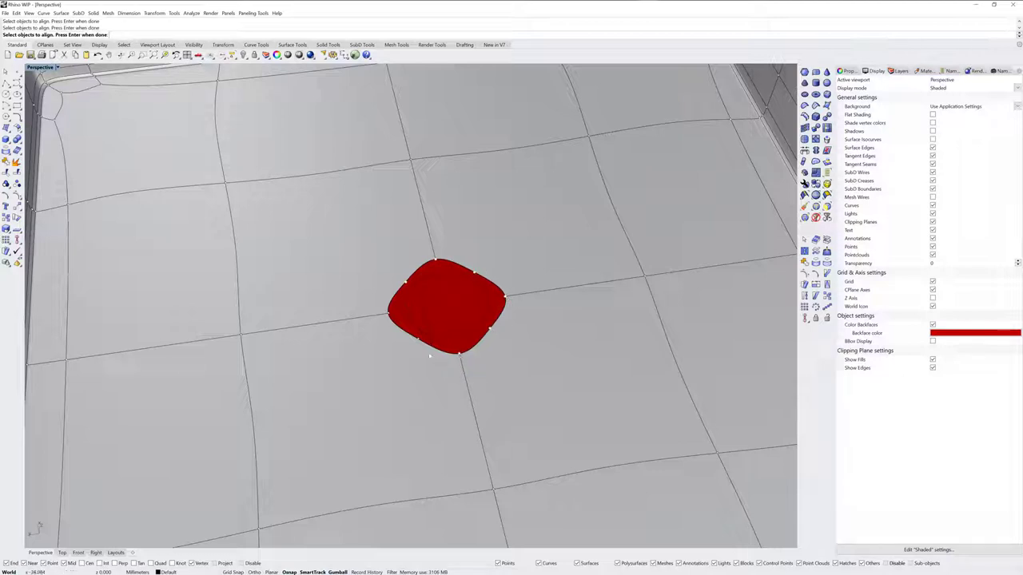
mouse_move(497, 290)
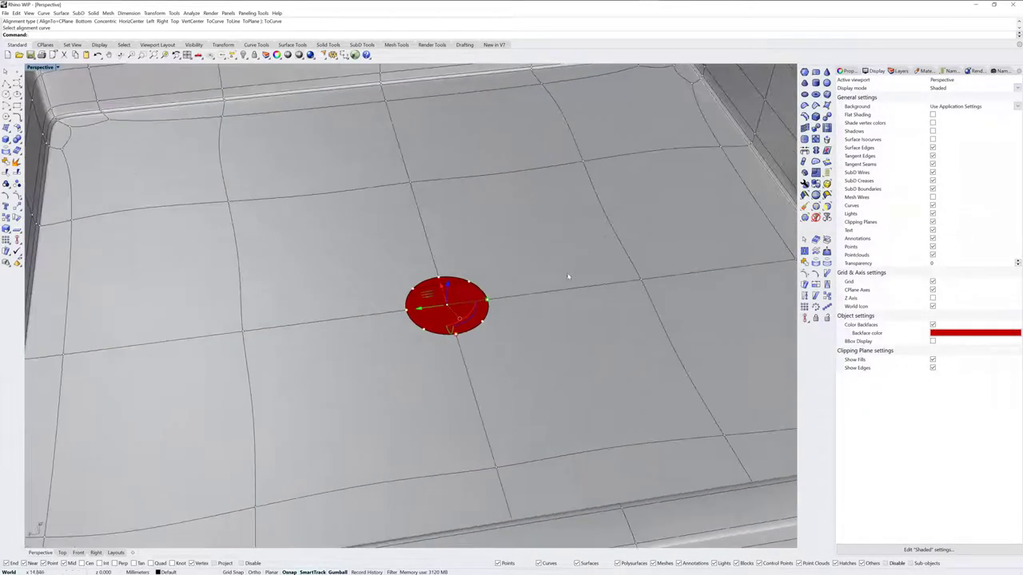
mouse_move(571, 285)
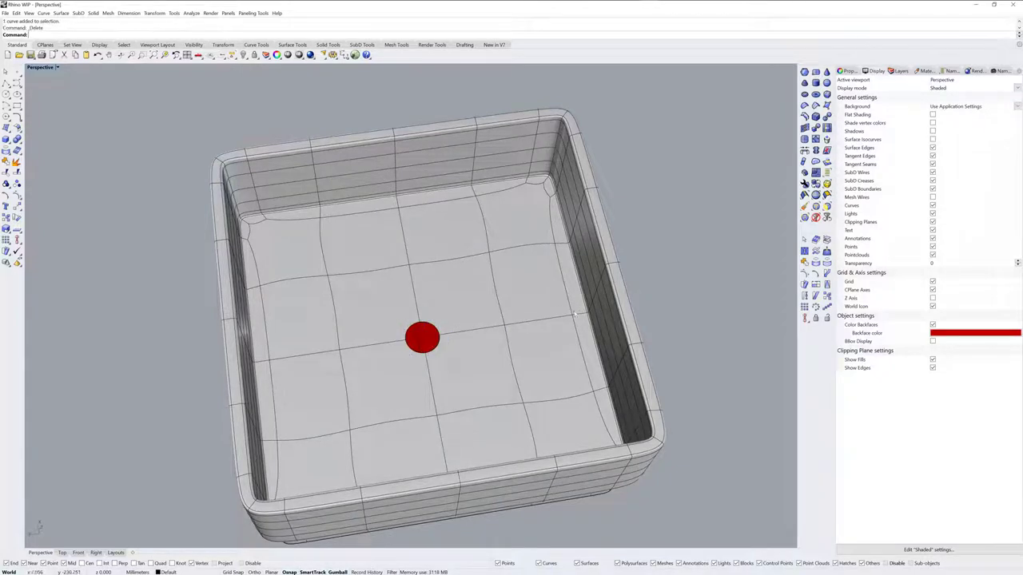
Step: Orbit to the sink's underside and pick the base faces below the drain
left_click_drag(422, 337, 431, 280)
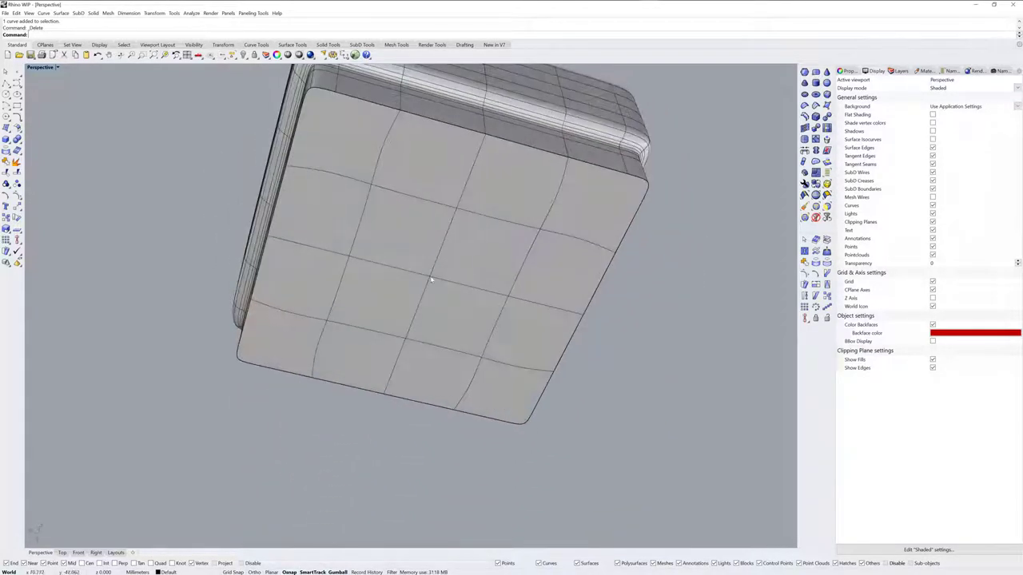
left_click(430, 281)
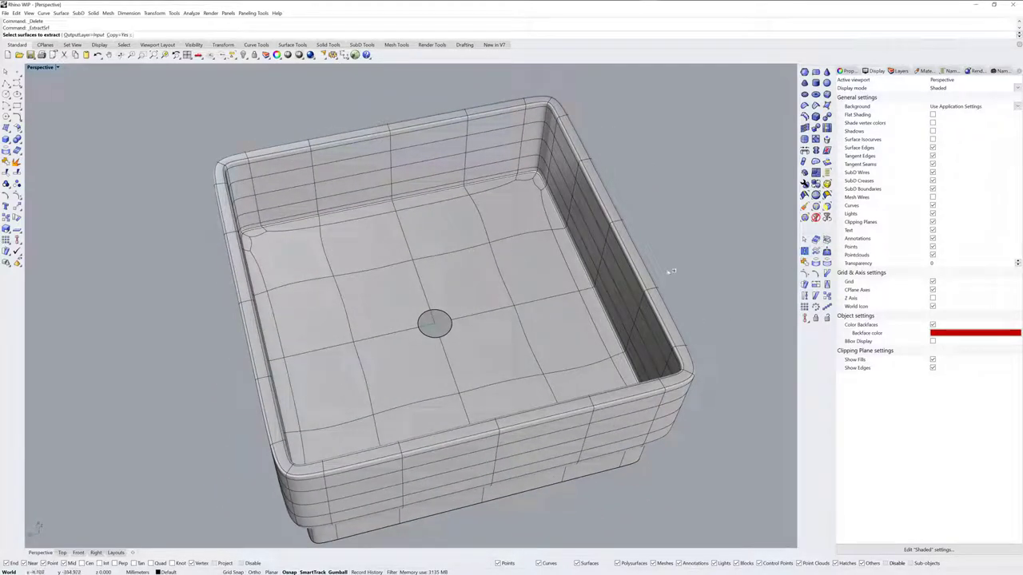
left_click(376, 300)
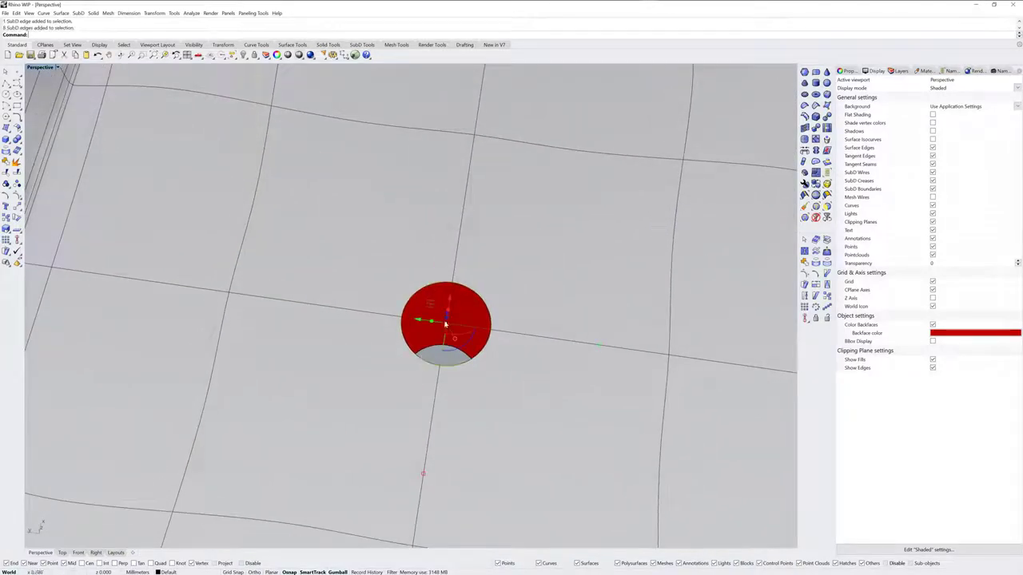
Step: Bridge the floor and base hole edge loops into a joined, creased drain tube
left_click_drag(445, 323, 494, 373)
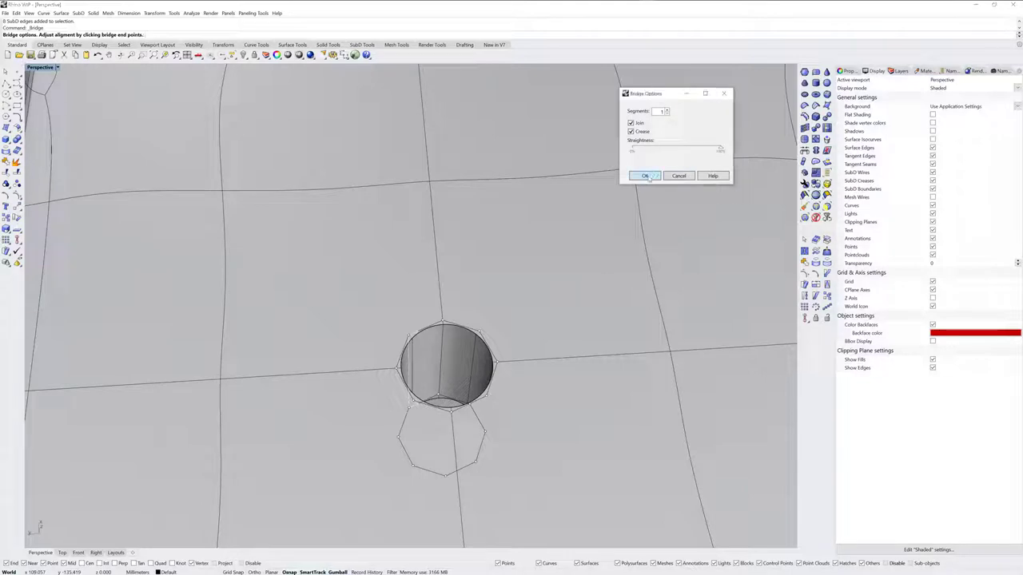
left_click(646, 176)
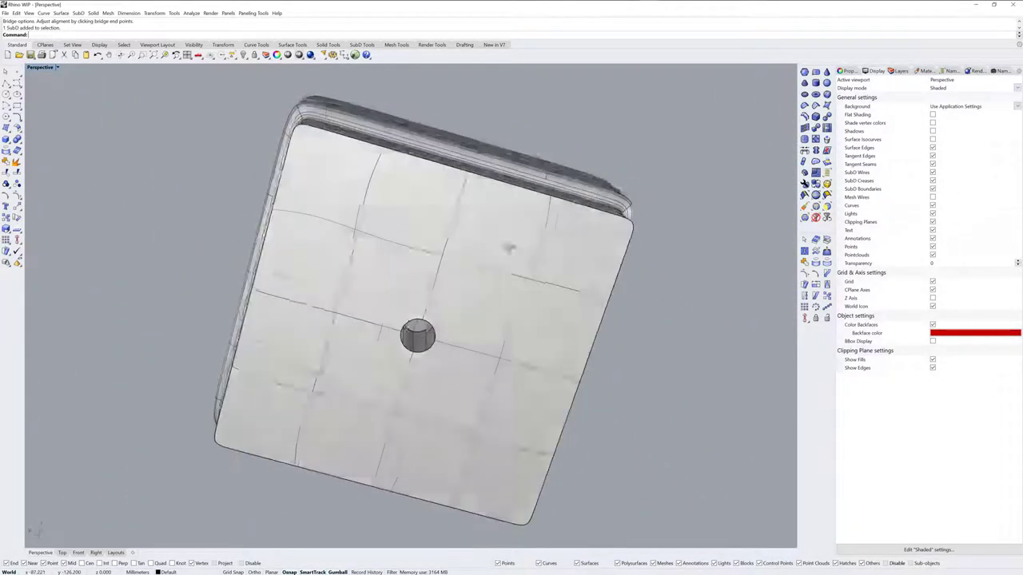
Step: Orbit beneath the drain, then check the sloped floor in the Front and Right views
left_click_drag(415, 336, 436, 350)
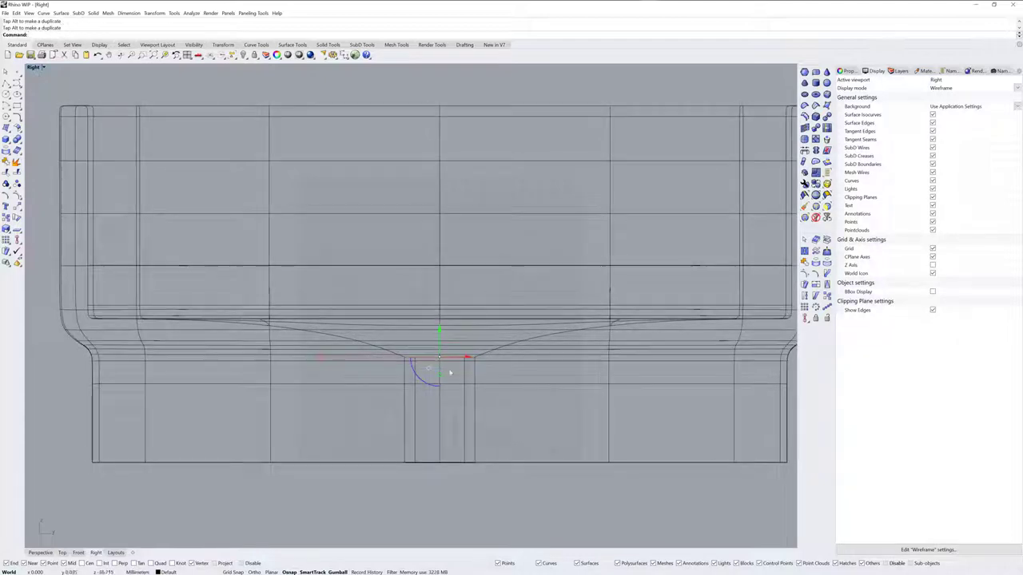
left_click(78, 545)
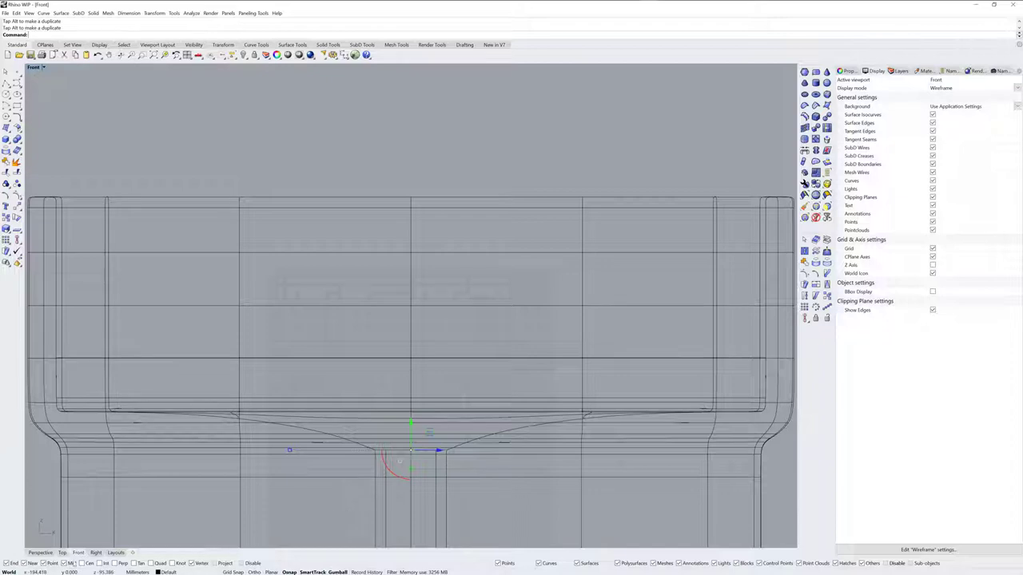
left_click(96, 545)
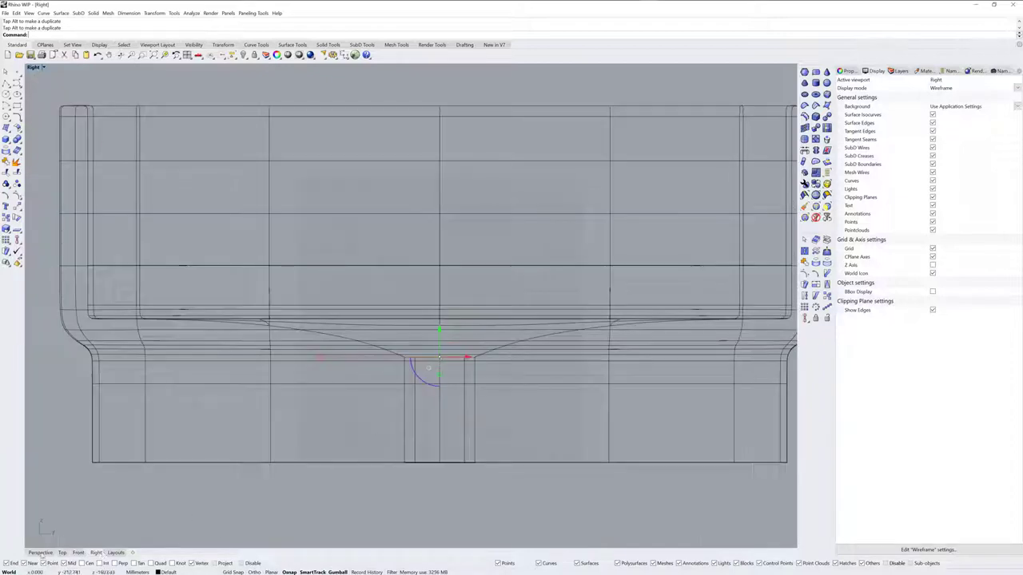